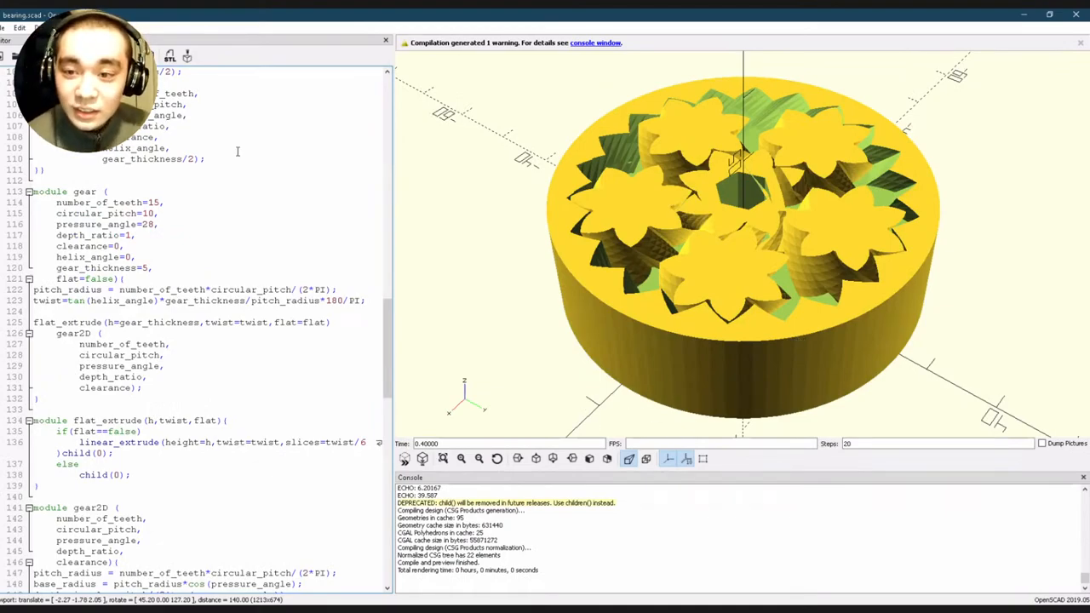
Step: Scroll to reach the PowerPoint deck's OpenSCAD title slide
scroll(down, 3)
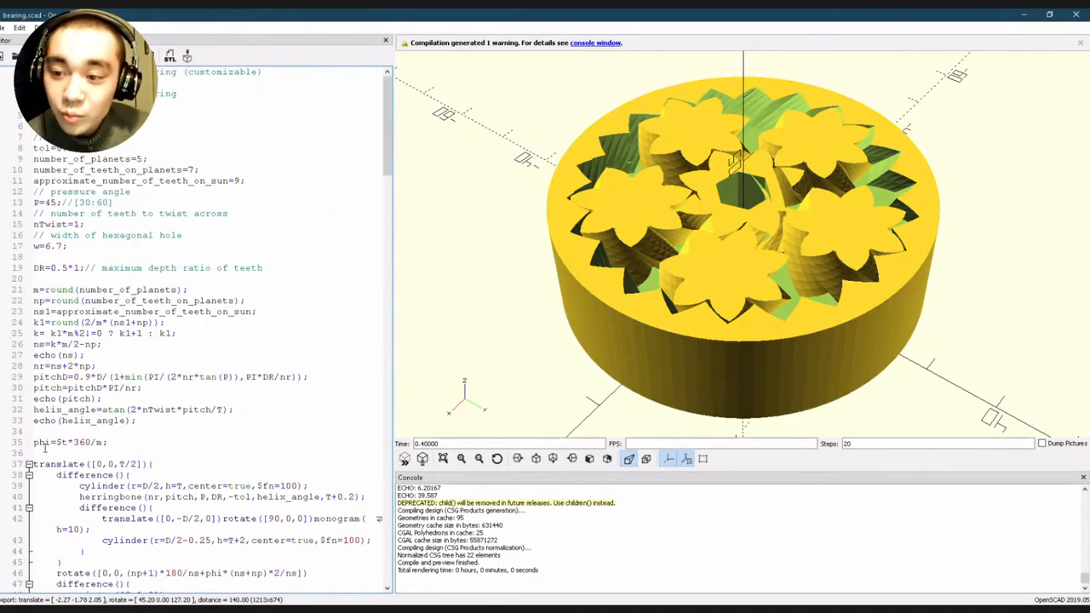
scroll(down, 3)
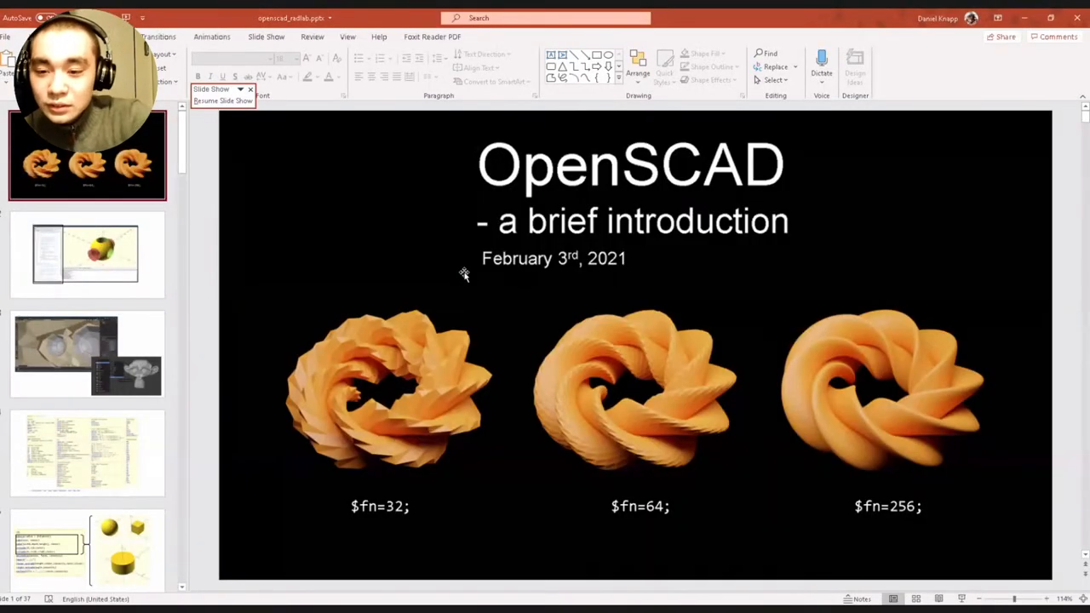
mouse_move(495, 246)
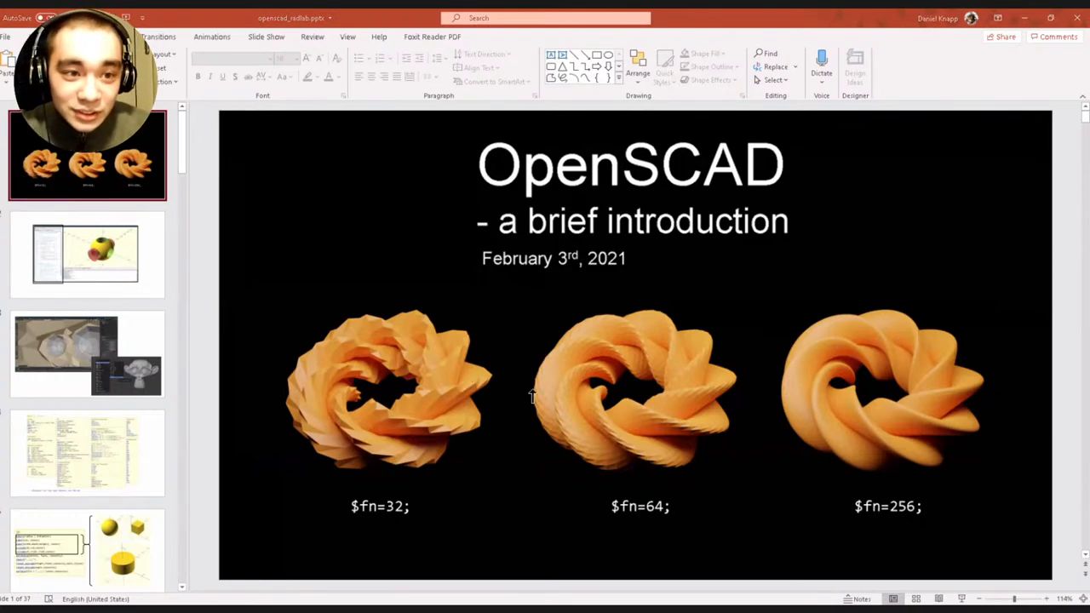
mouse_move(507, 409)
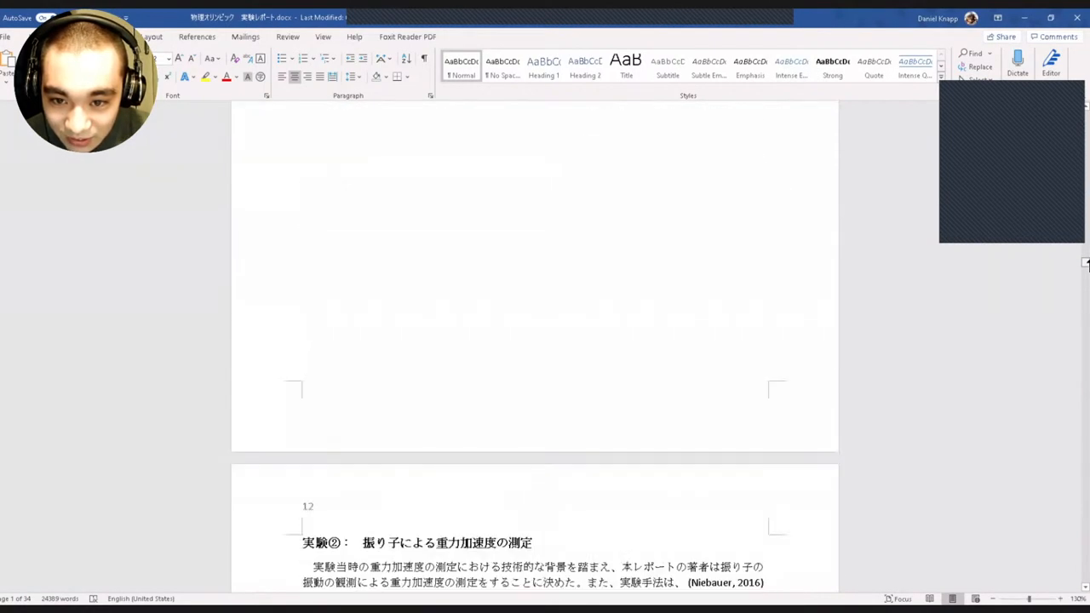
Step: Scroll the Word report down past the pendulum photos to the numbered procedure on page 14
scroll(down, 3)
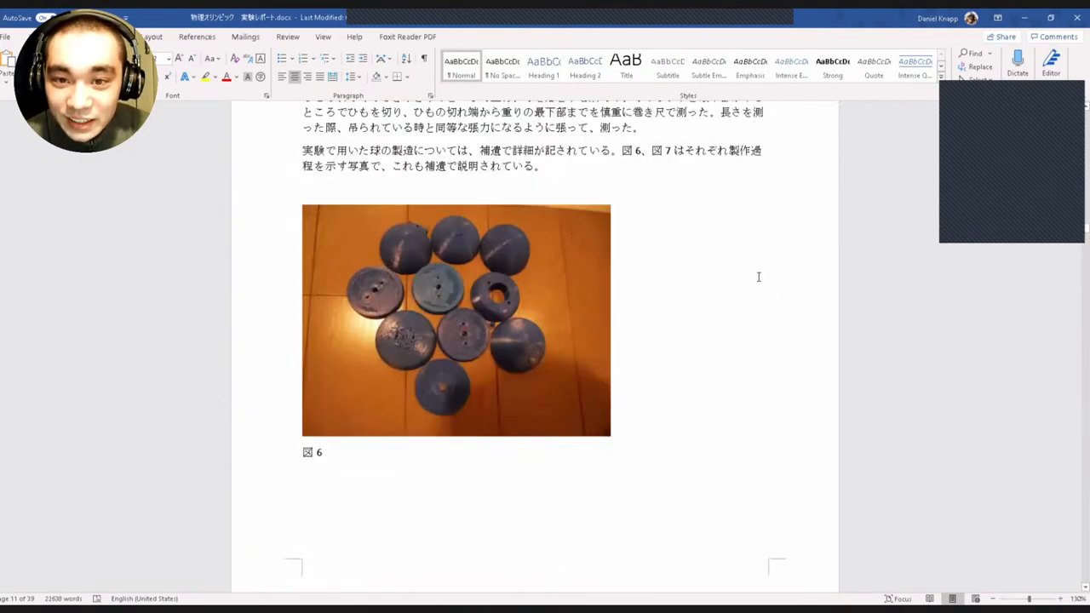
scroll(down, 3)
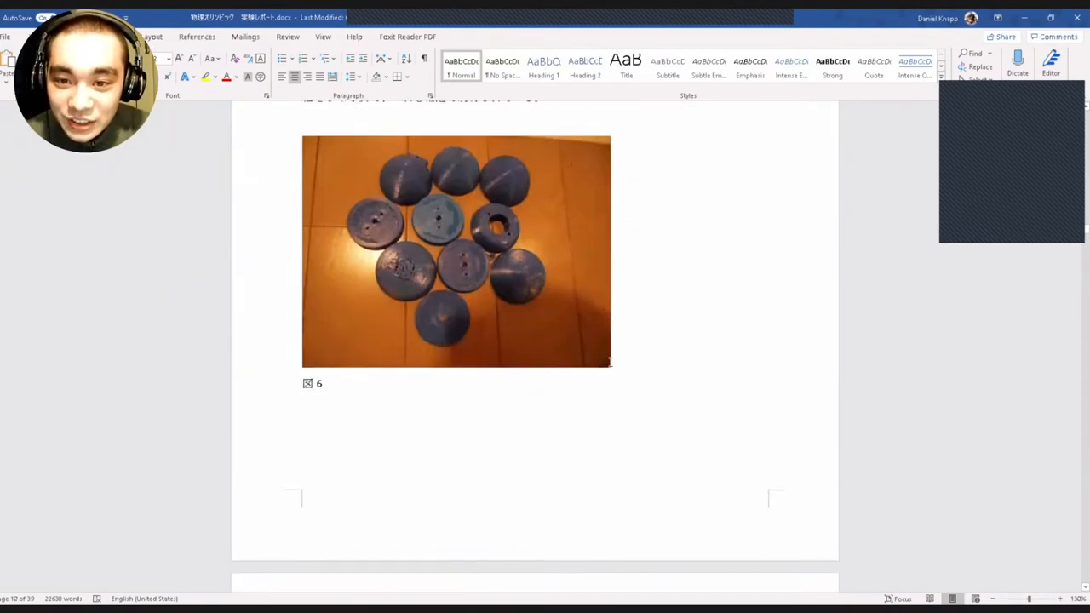
scroll(down, 3)
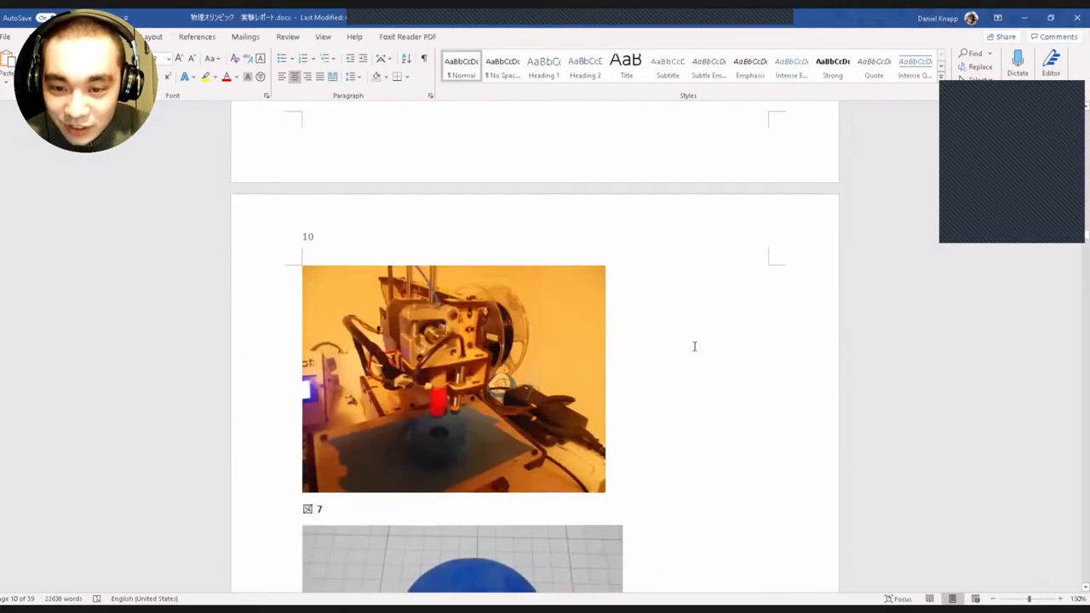
scroll(down, 3)
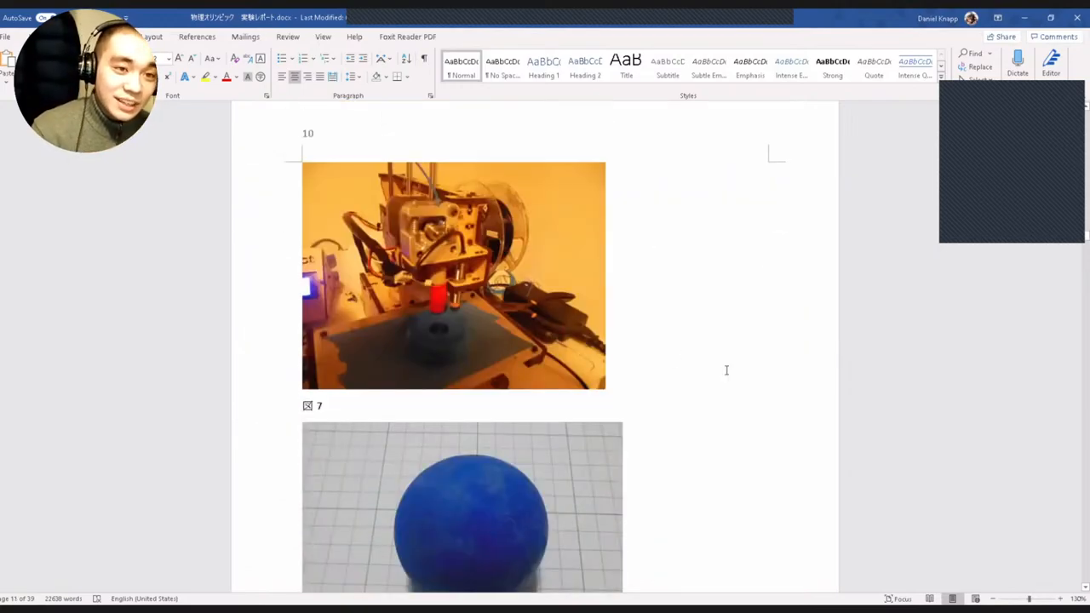
scroll(down, 3)
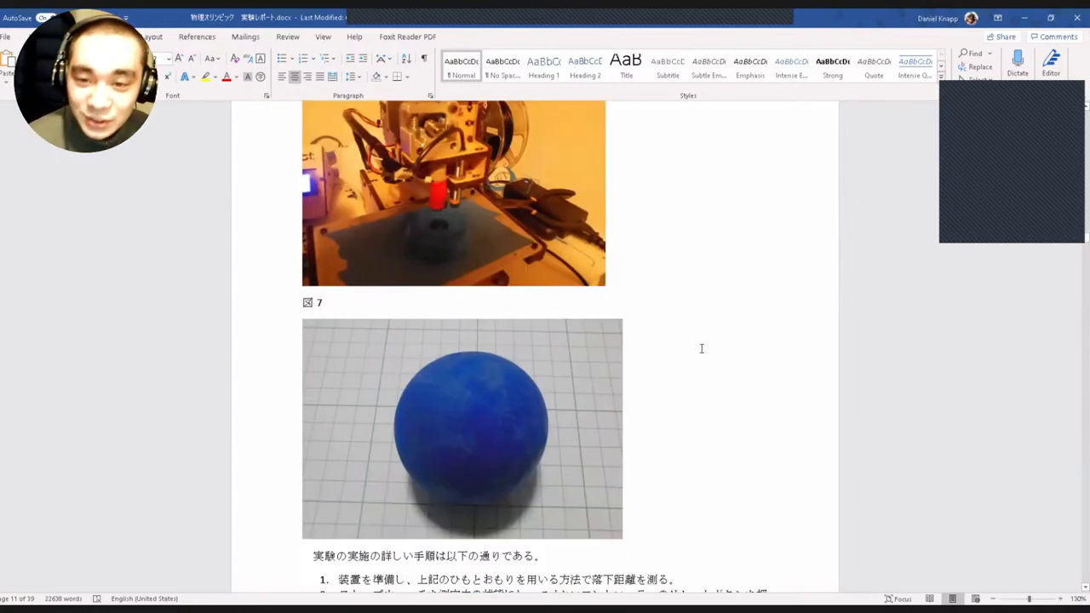
scroll(down, 3)
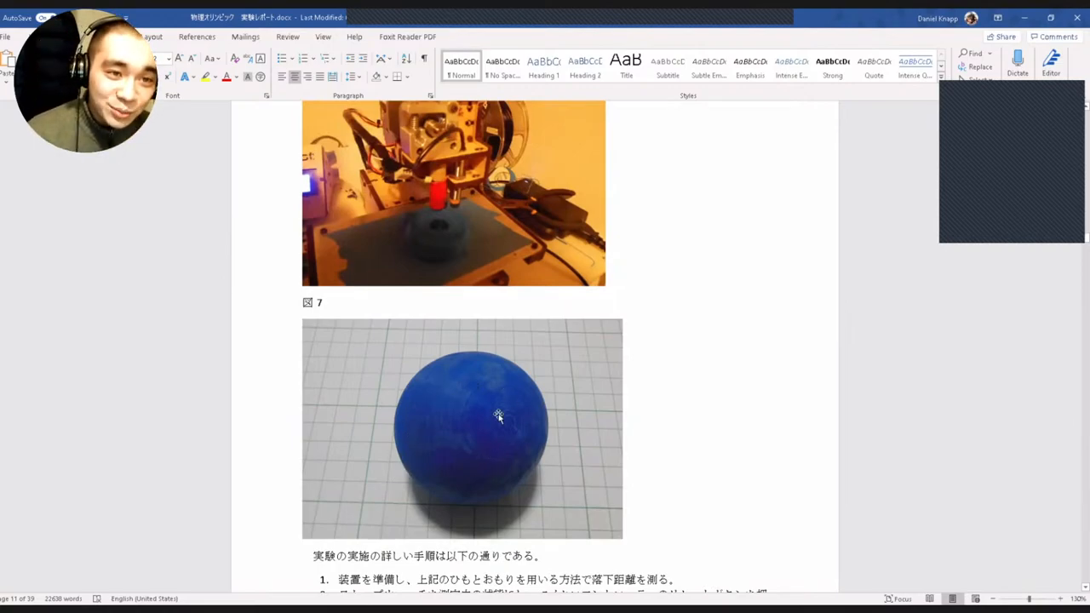
scroll(down, 3)
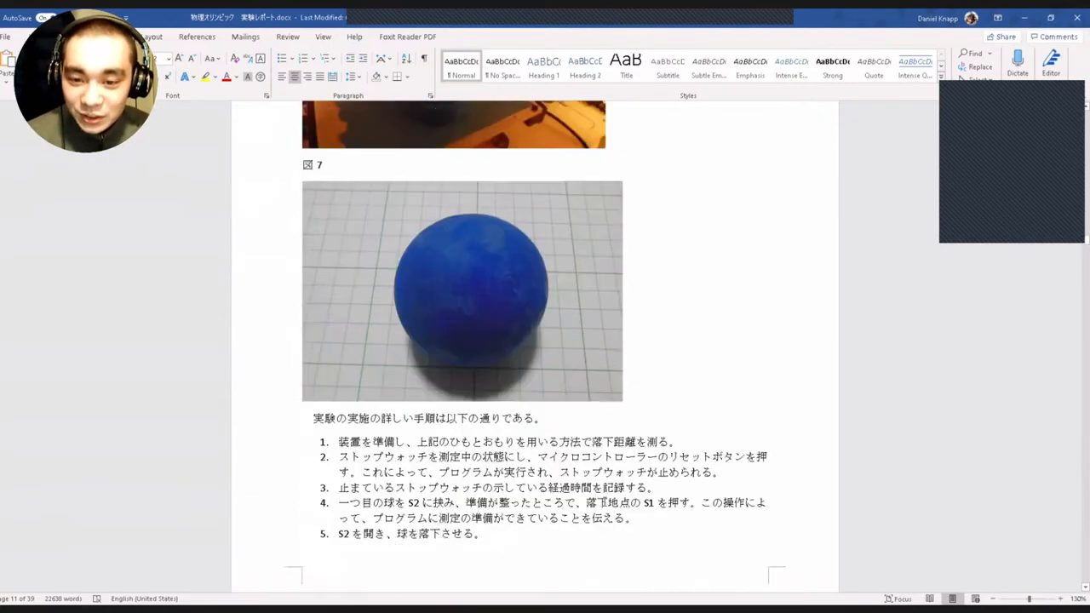
scroll(down, 3)
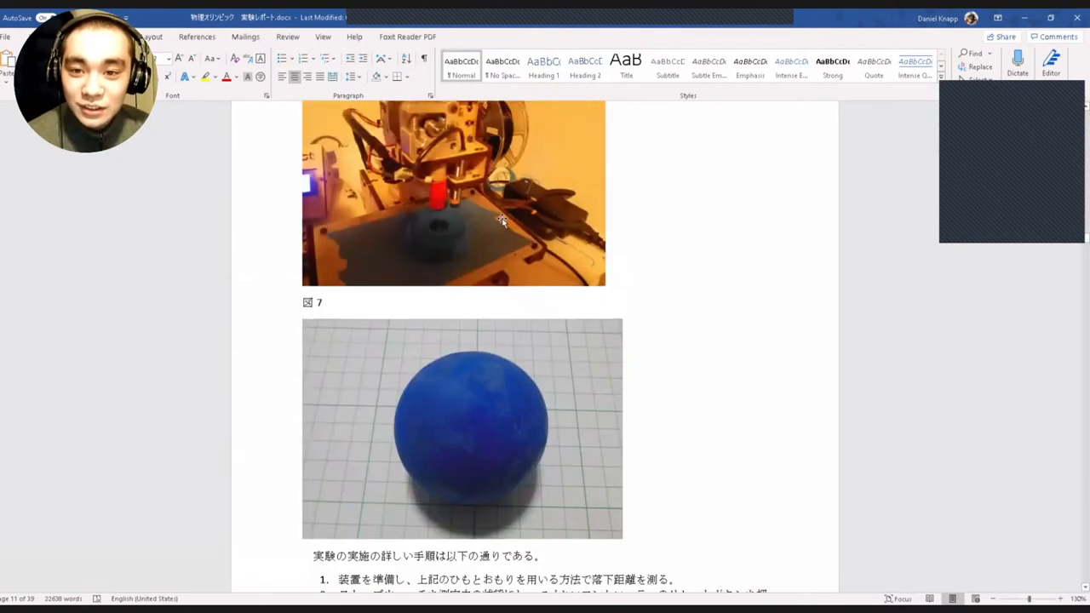
scroll(down, 3)
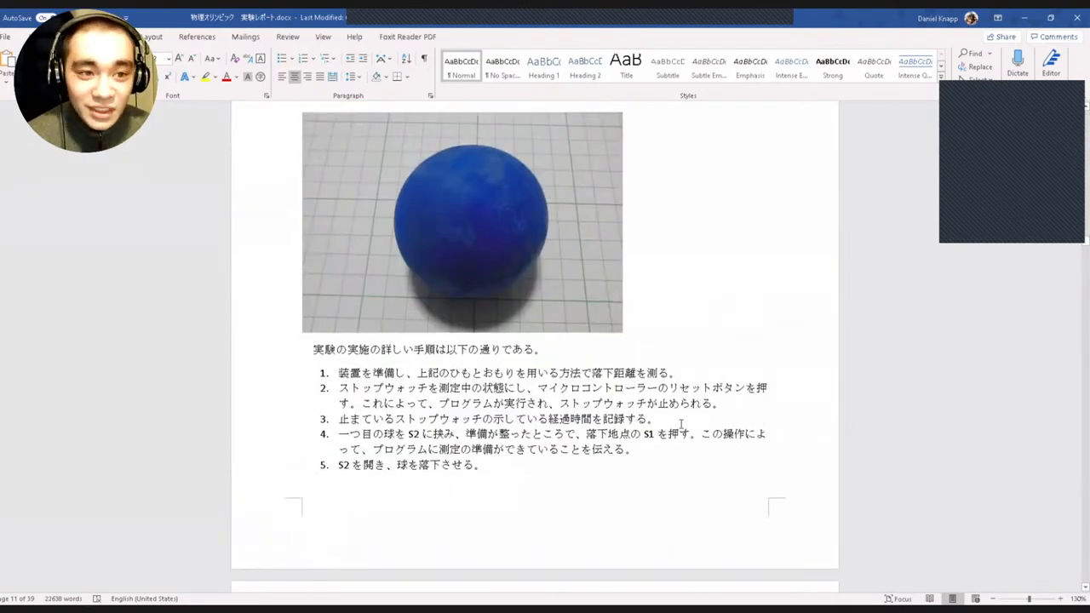
scroll(down, 3)
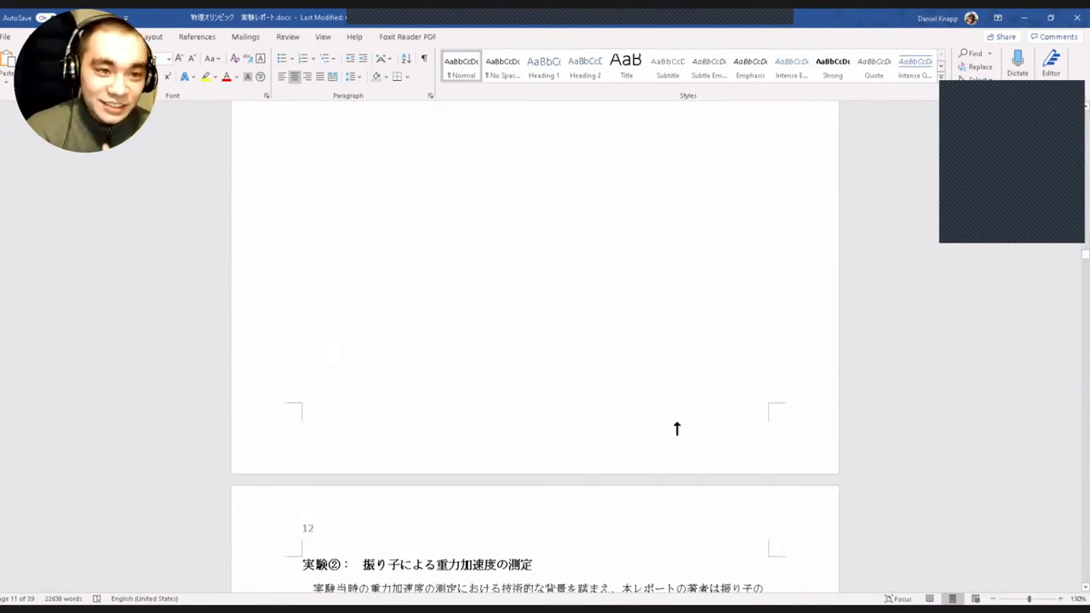
scroll(down, 3)
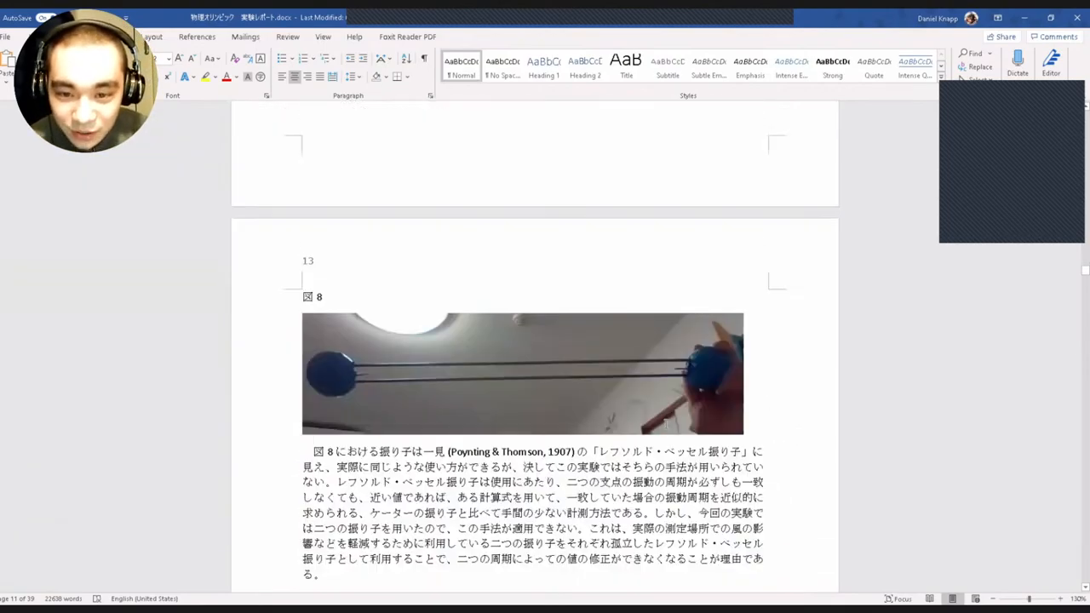
scroll(down, 3)
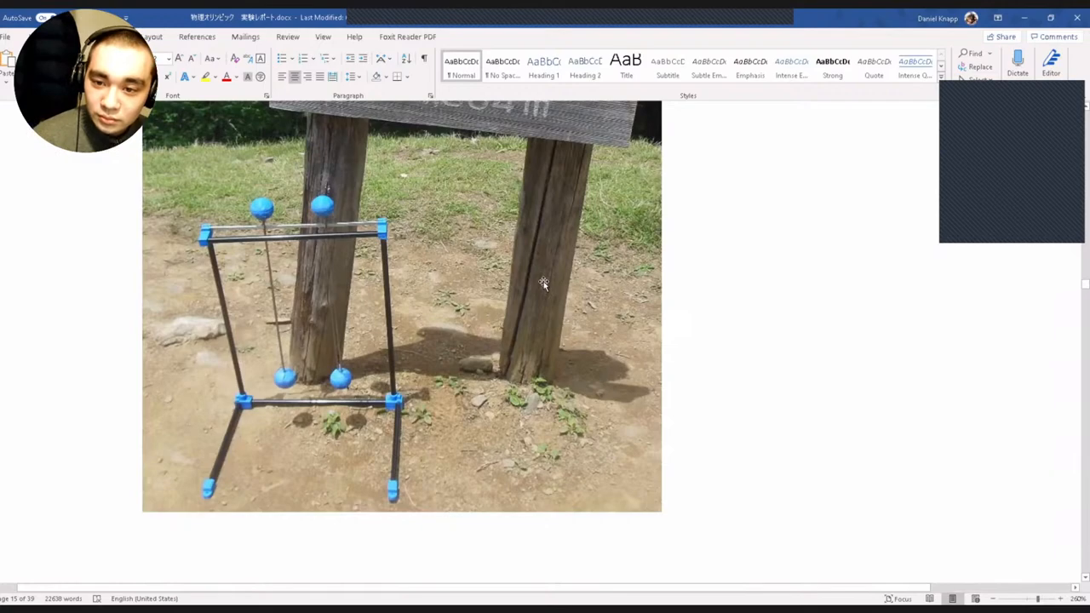
mouse_move(371, 256)
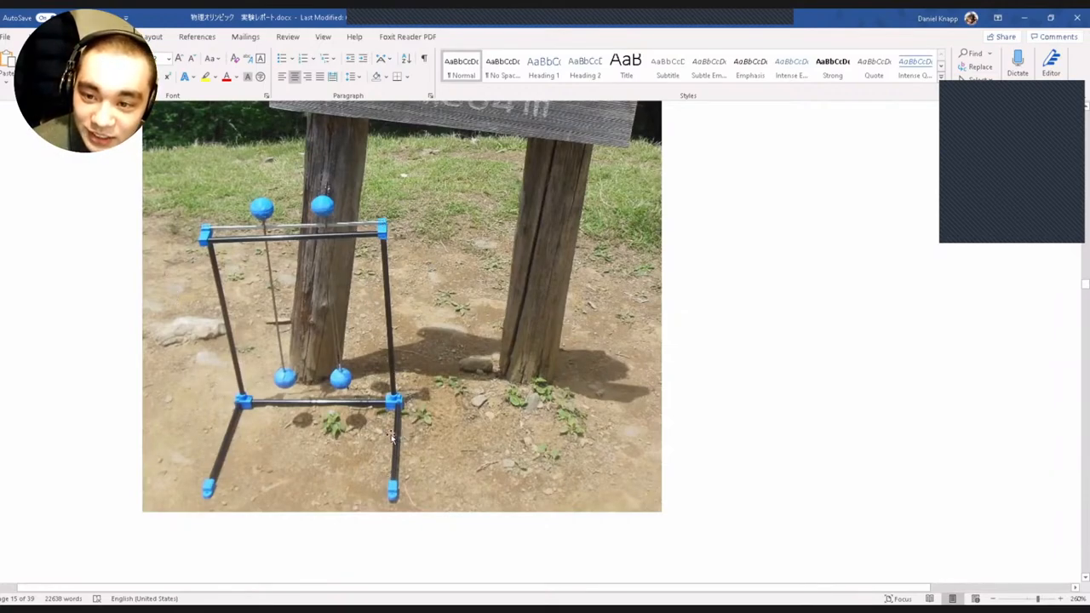
mouse_move(248, 416)
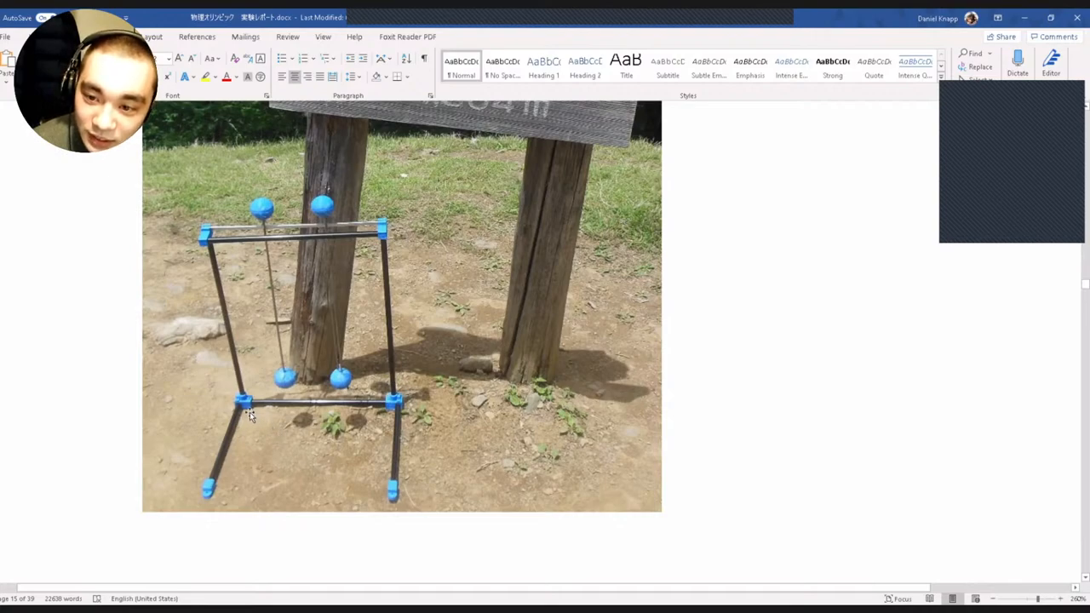
mouse_move(412, 488)
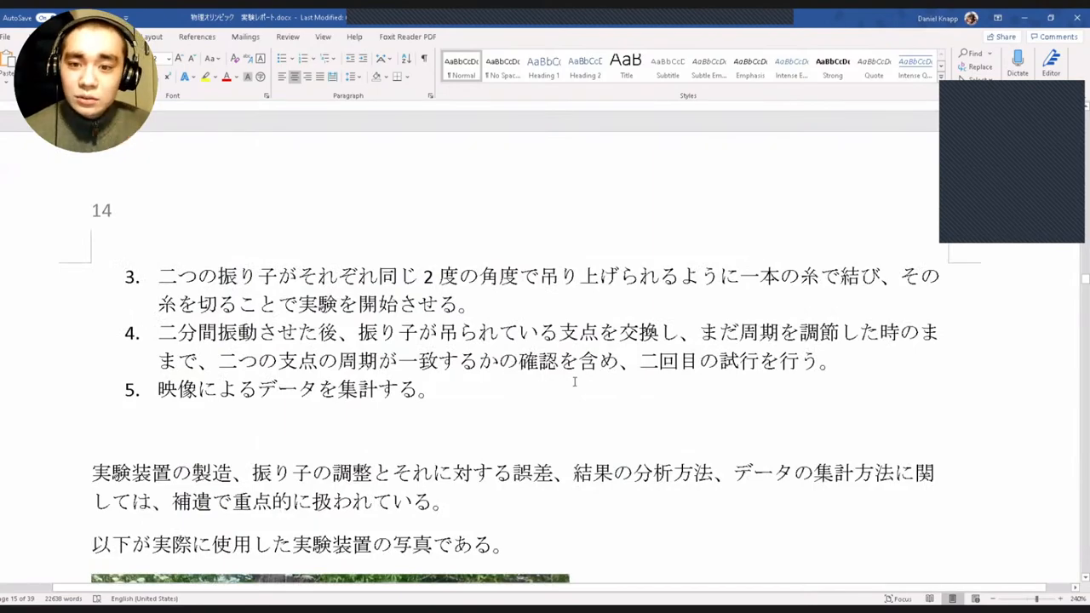
scroll(down, 3)
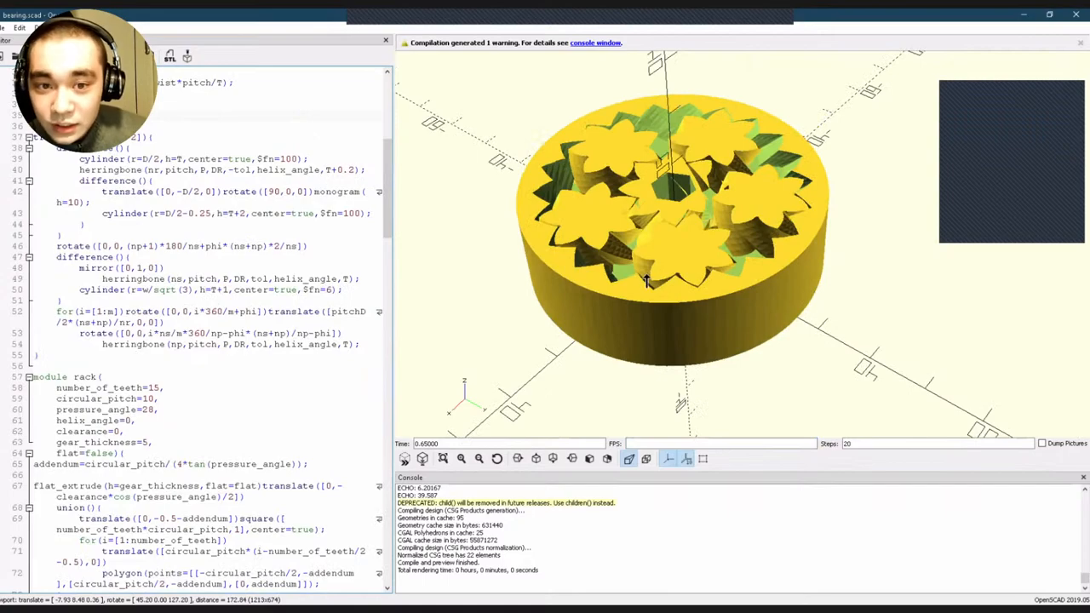
Step: Scroll to the gear2D module and highlight the half-tooth call inside the for loop over number_of_teeth
scroll(down, 3)
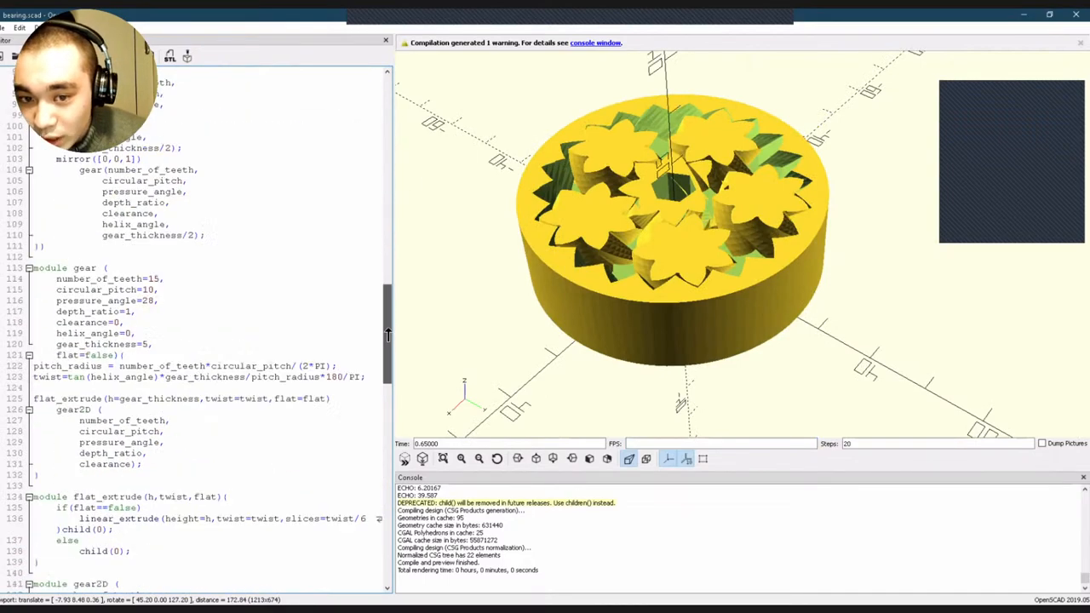
scroll(down, 3)
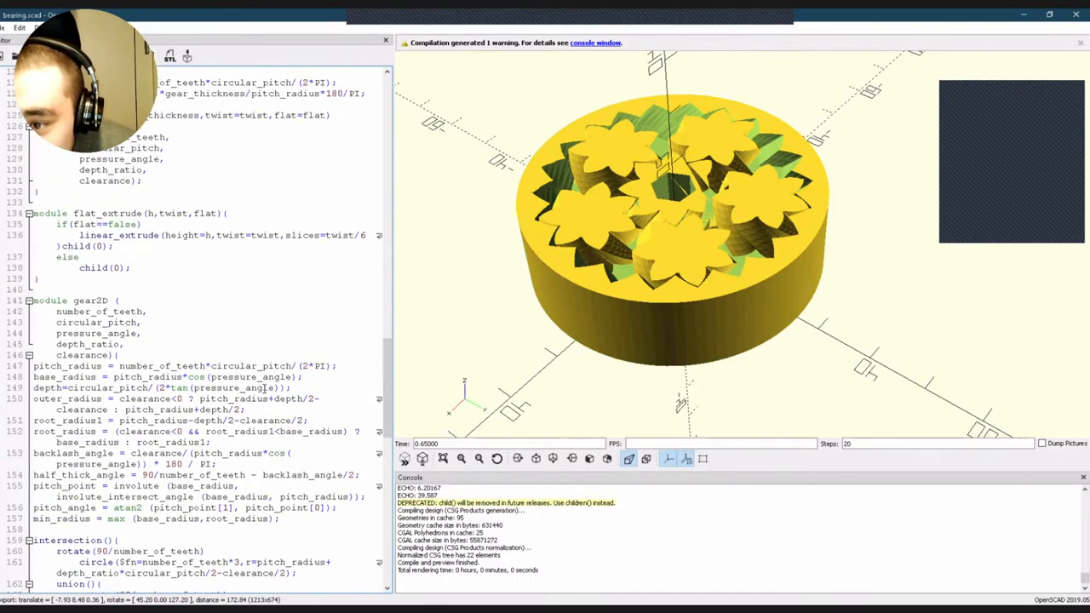
scroll(down, 3)
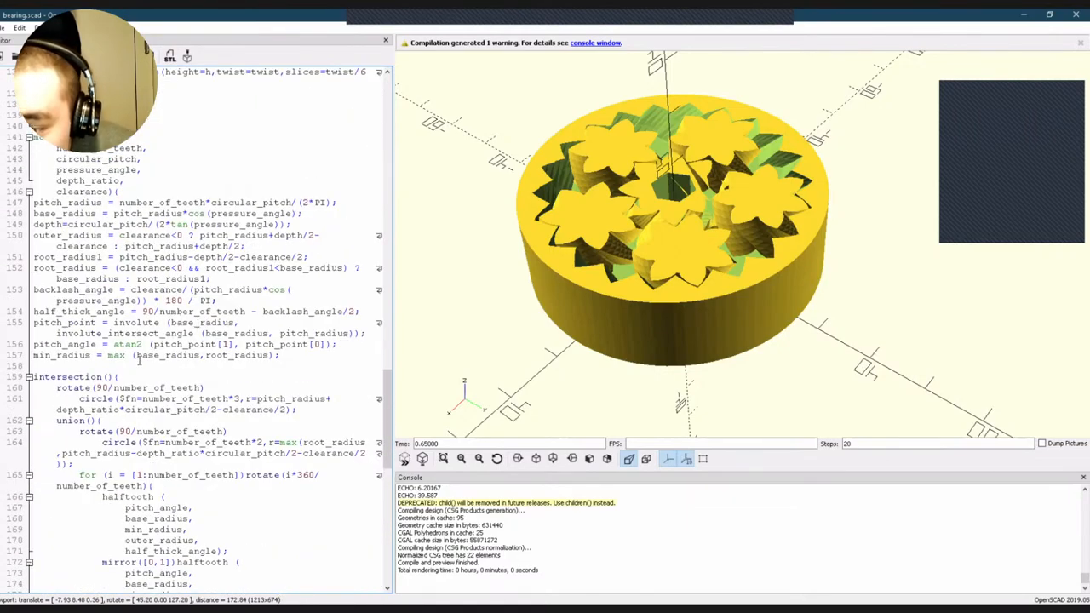
scroll(down, 3)
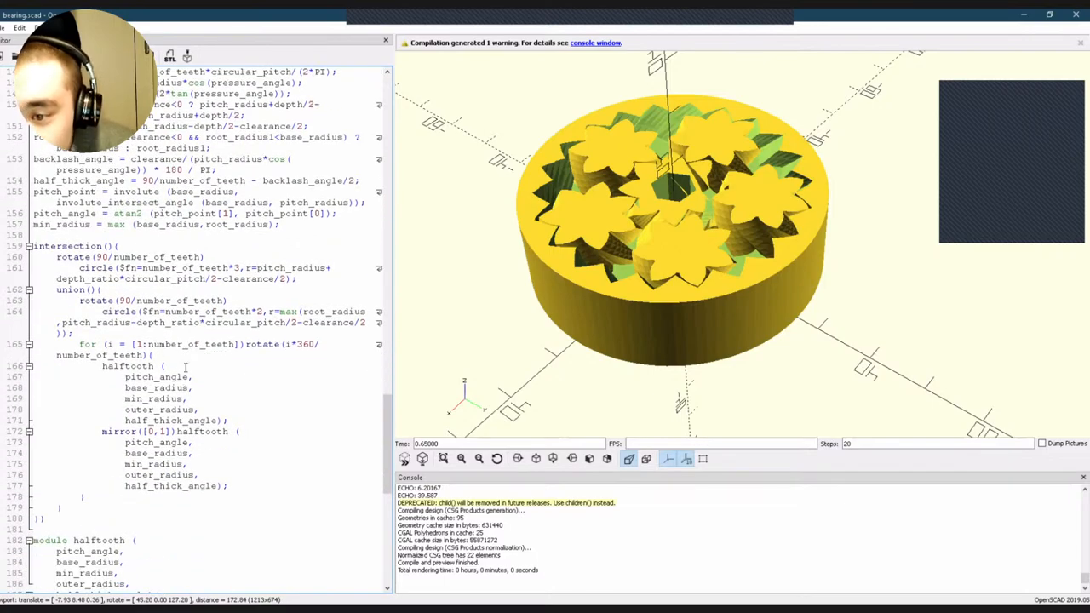
double_click(161, 344)
text(for(i = [0:0.1)
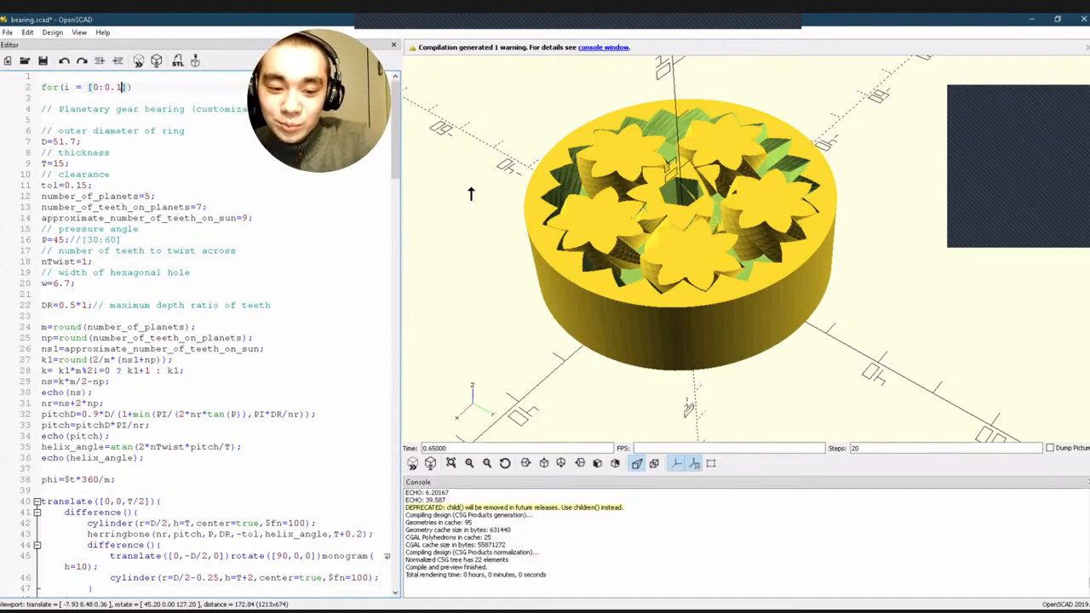
Step: Write the example line for(i = [0:0.10]) at the top of the bearing script
text(10)
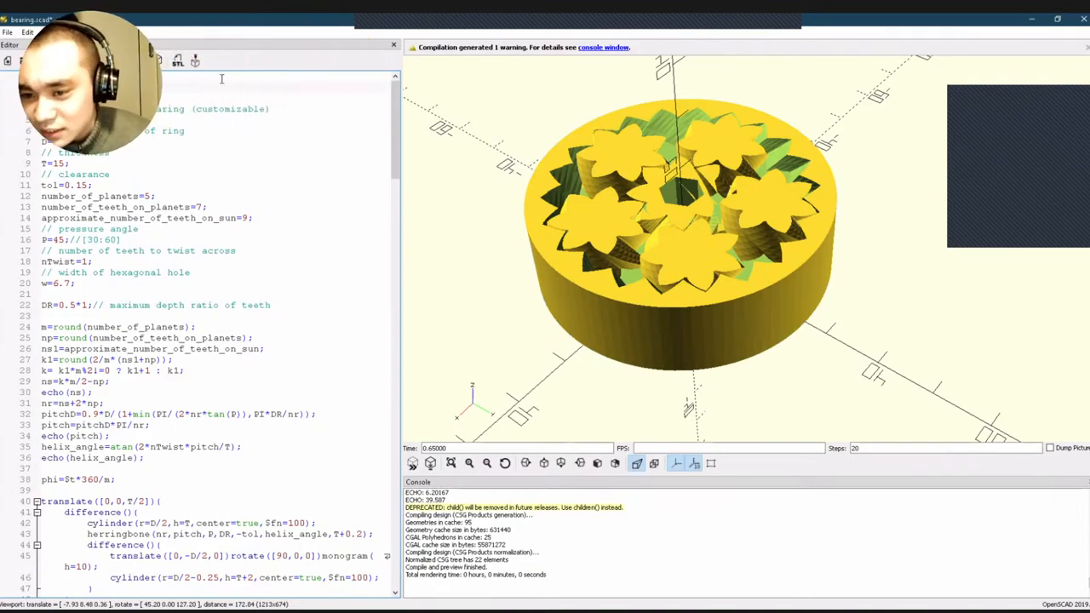
scroll(down, 3)
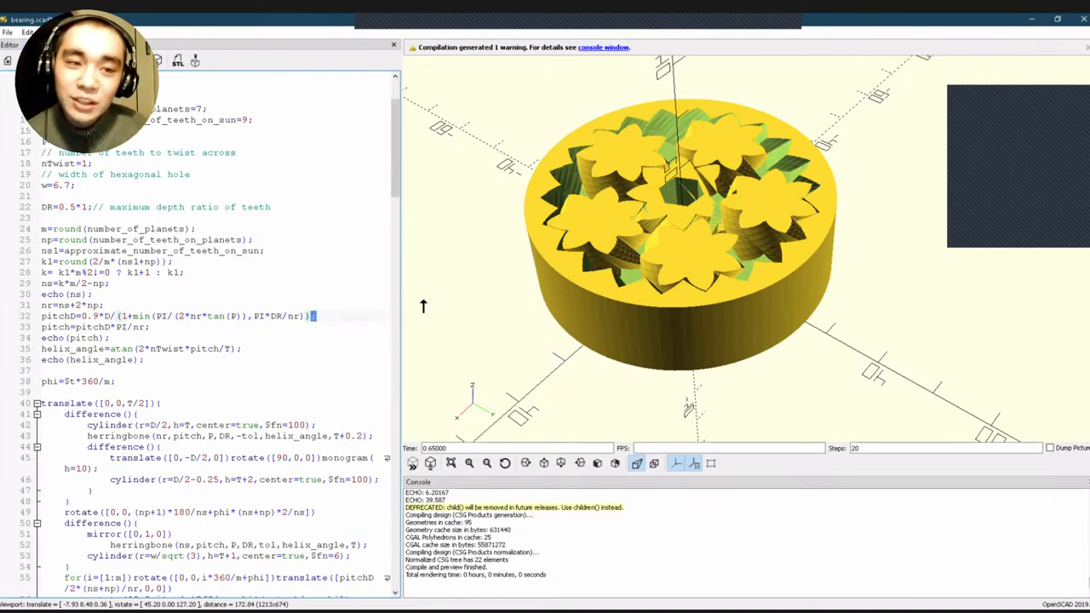